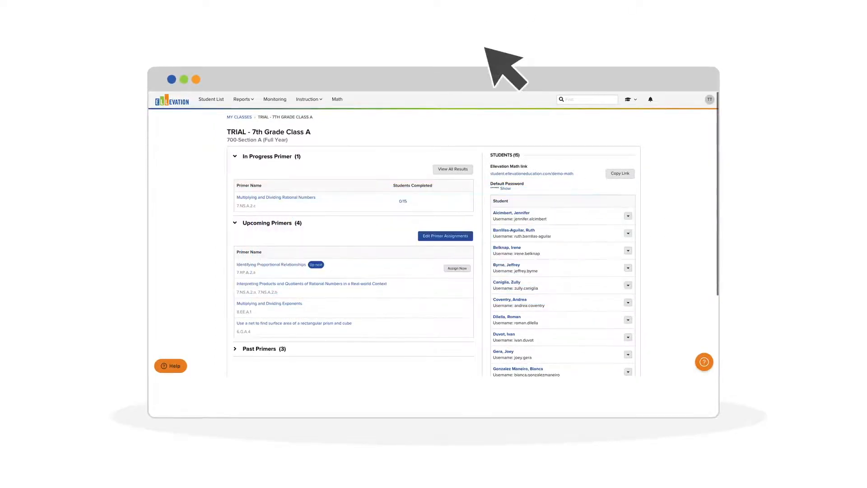
Step: Find the 'Rational numbers' primer in Edit Primer Assignments
{"action": "left_click", "coordinate": [445, 236]}
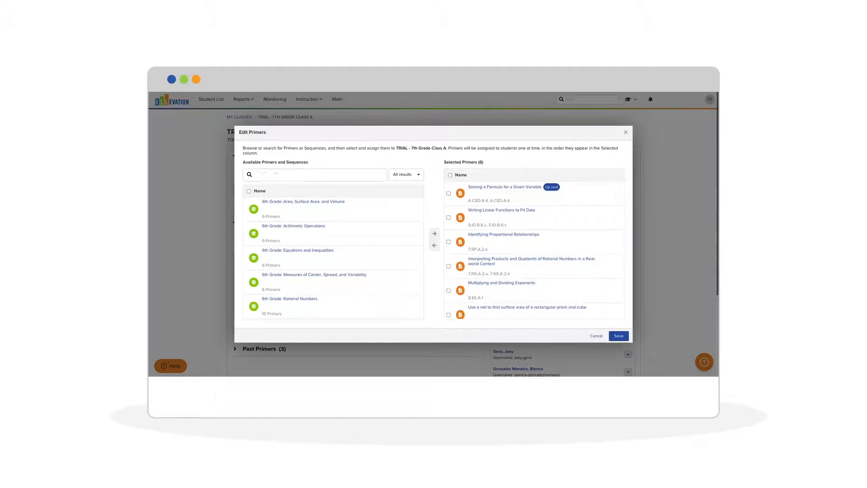
{"action": "type", "text": "Rational numbers"}
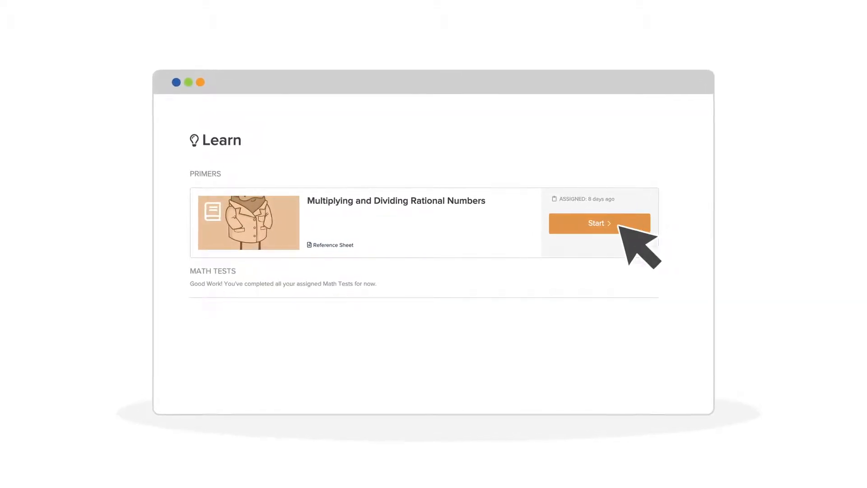
Step: As a student, start the Multiplying and Dividing Rational Numbers primer and enter its first lesson slide
{"action": "left_click", "coordinate": [599, 223]}
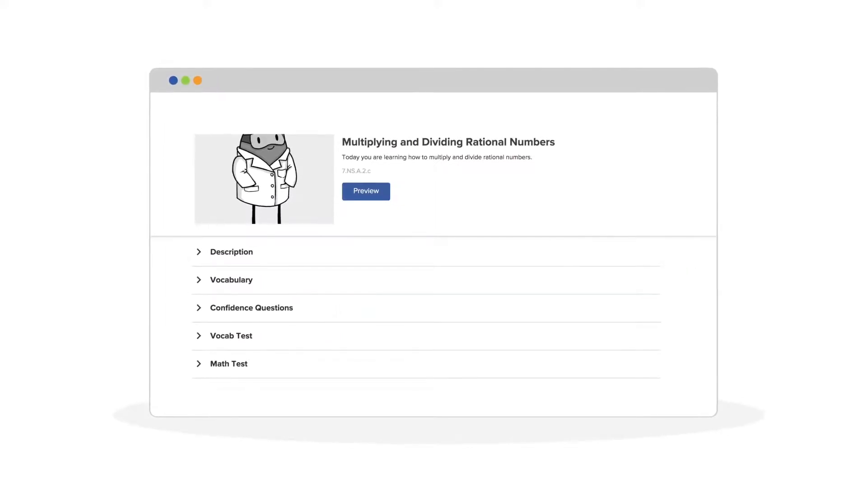
{"action": "left_click", "coordinate": [366, 190]}
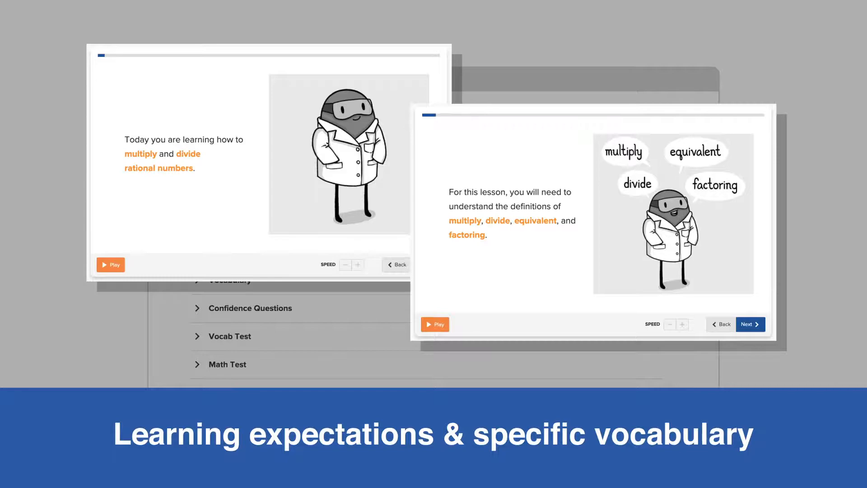
Step: Advance through Ava's ice-experiment story slides to the read-aloud rational number definition
{"action": "left_click", "coordinate": [750, 324]}
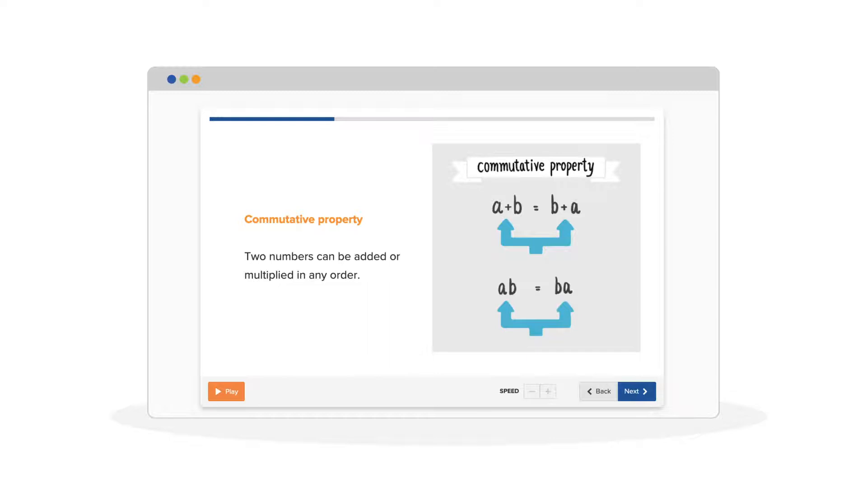
{"action": "left_click", "coordinate": [636, 391]}
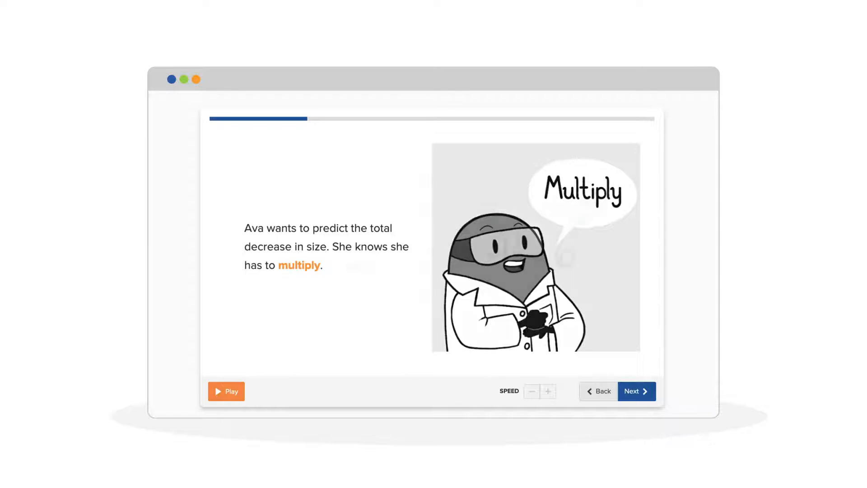
{"action": "left_click", "coordinate": [636, 391]}
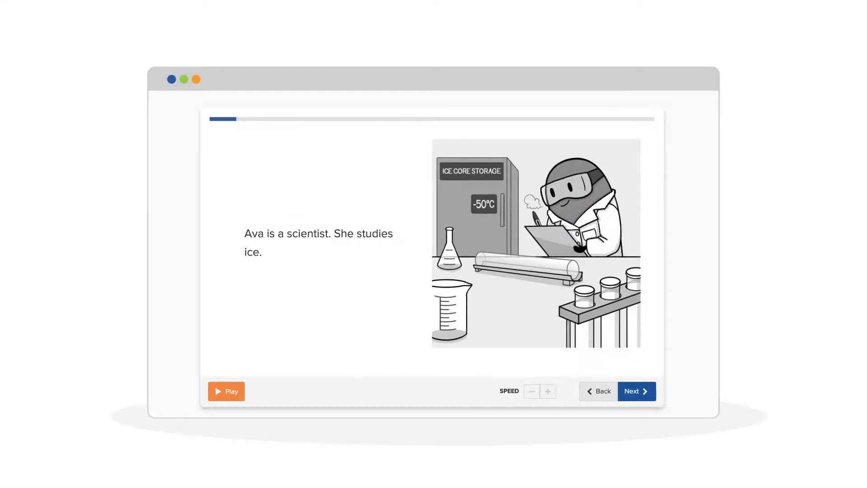
{"action": "left_click", "coordinate": [636, 391]}
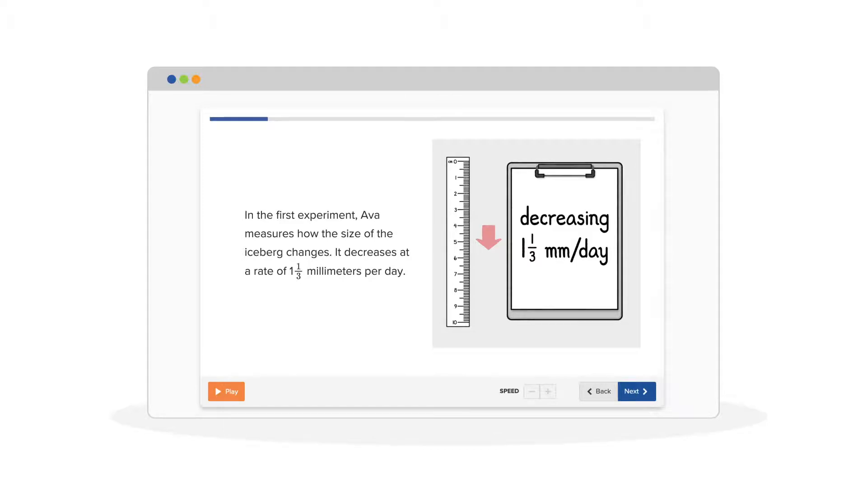
{"action": "left_click", "coordinate": [636, 391]}
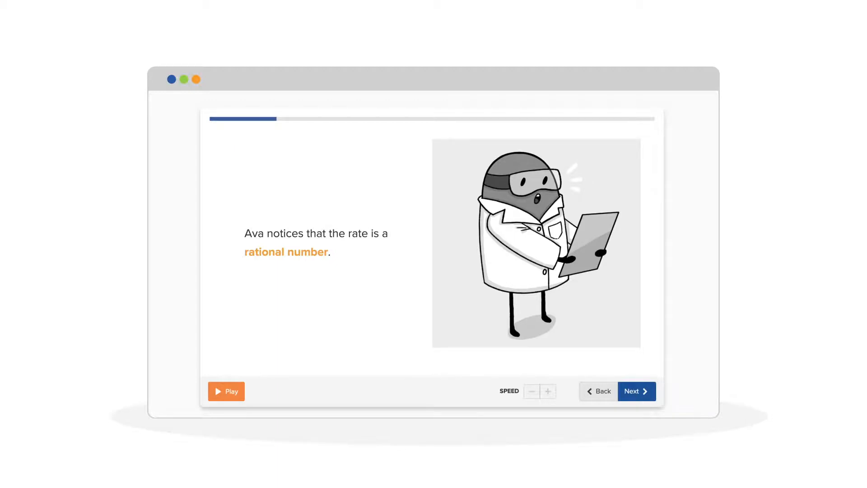
{"action": "left_click", "coordinate": [636, 392]}
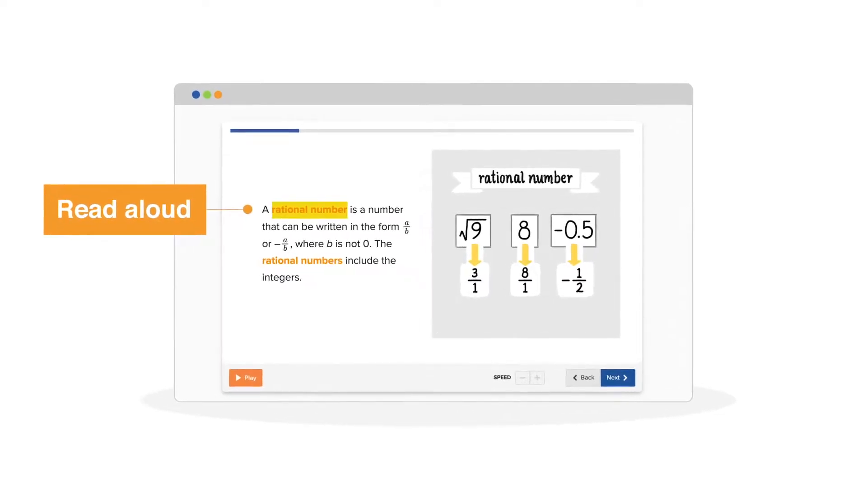
Step: Have the rational number definition read aloud, then dismiss the dictionary card with 'Okay, got it'
{"action": "left_click", "coordinate": [245, 377]}
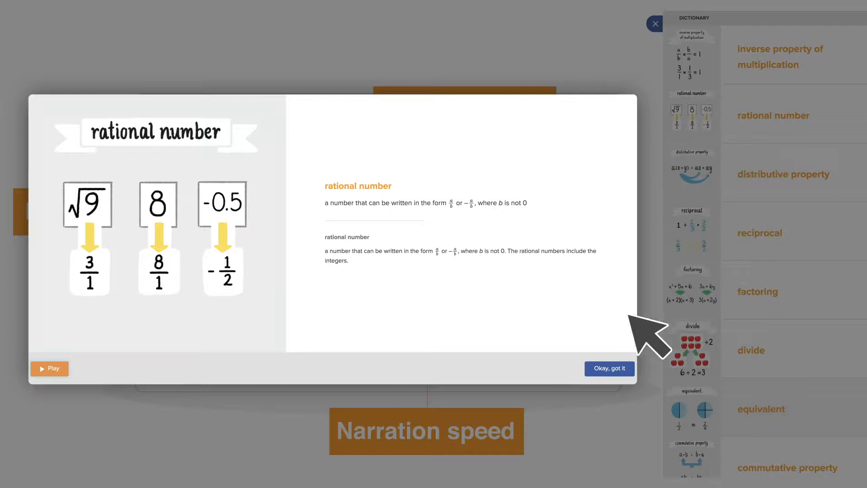
{"action": "left_click", "coordinate": [609, 369]}
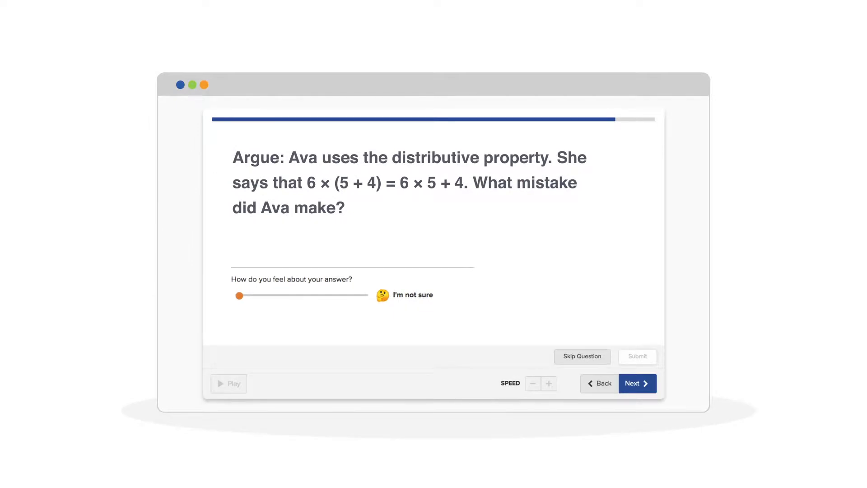
Step: Slide the 'How do you feel about your answer?' rating to a higher confidence level
{"action": "left_click_drag", "start_coordinate": [238, 294], "coordinate": [270, 294]}
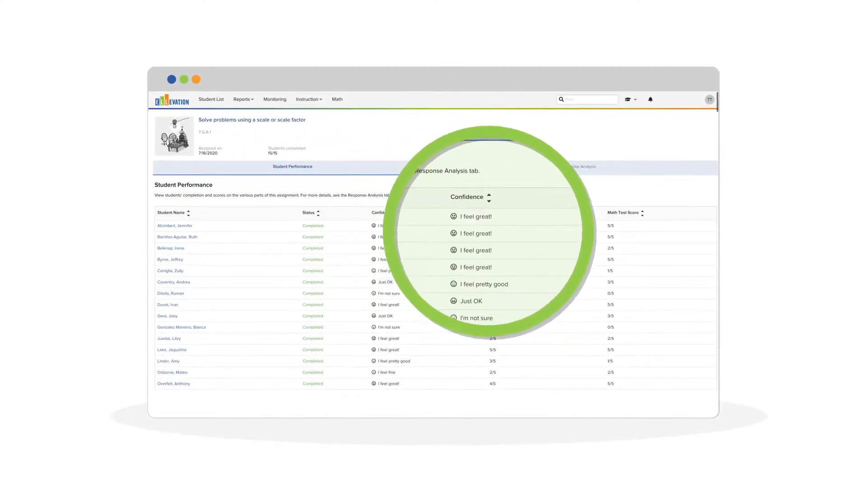
Step: Switch the scale-factor primer report to Response Analysis showing per-question class accuracy
{"action": "left_click", "coordinate": [578, 167]}
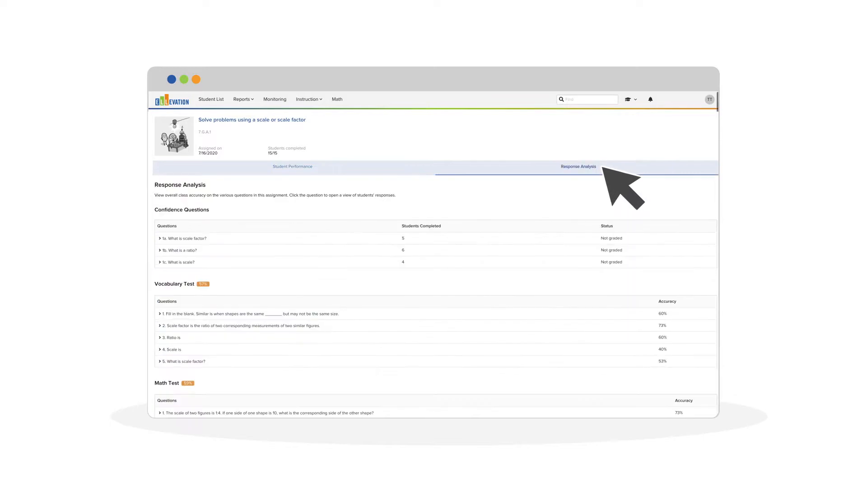